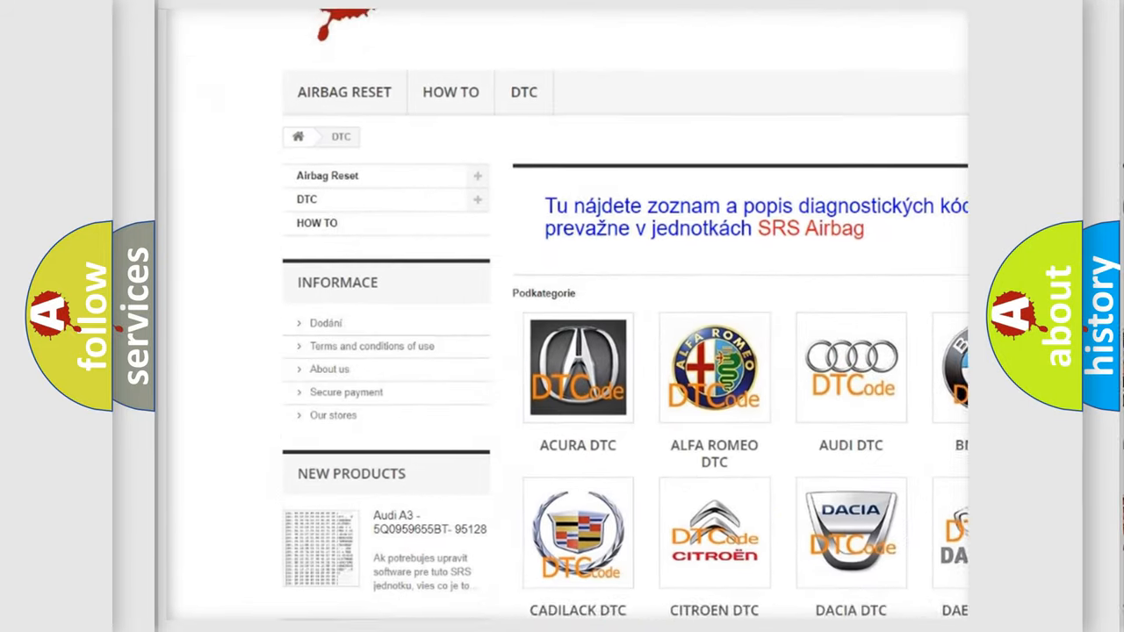
scroll("down", 3)
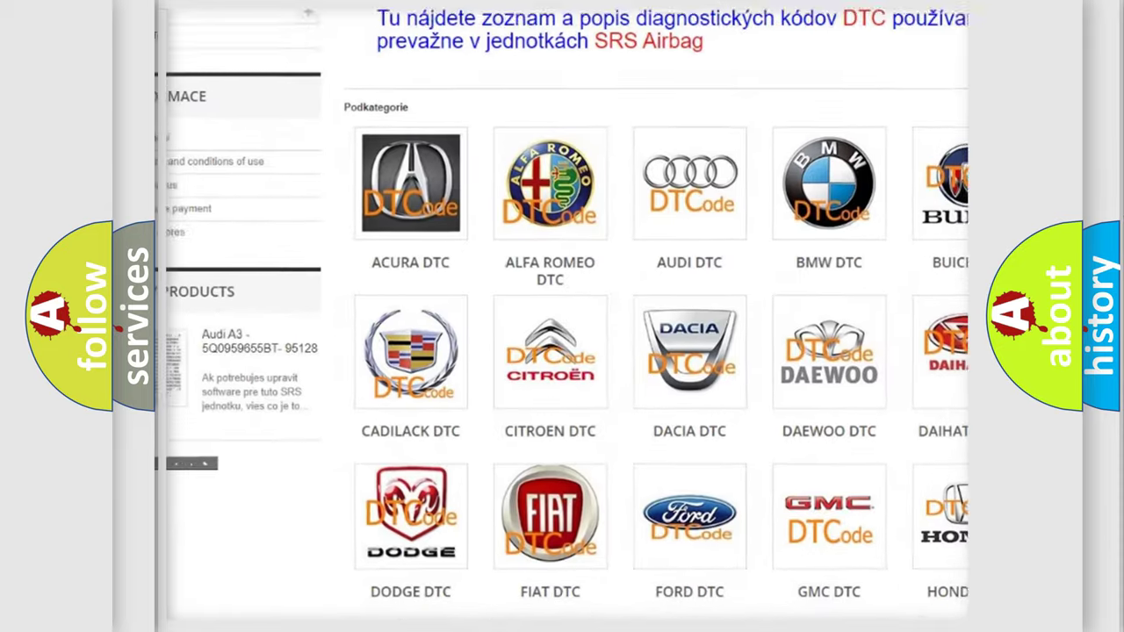
scroll("down", 3)
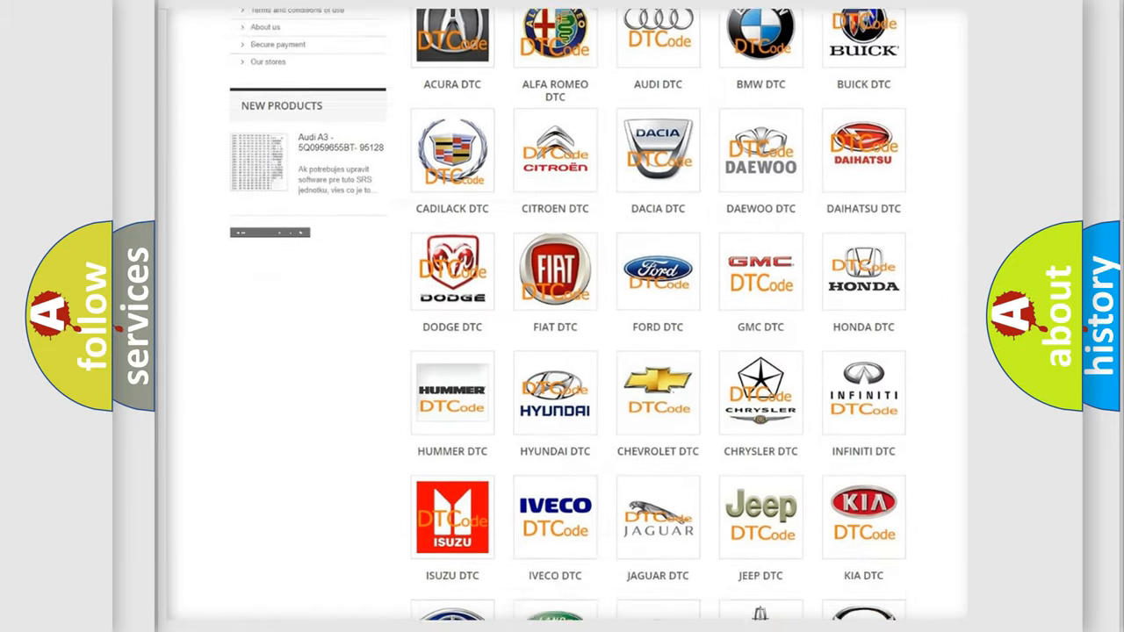
scroll("down", 3)
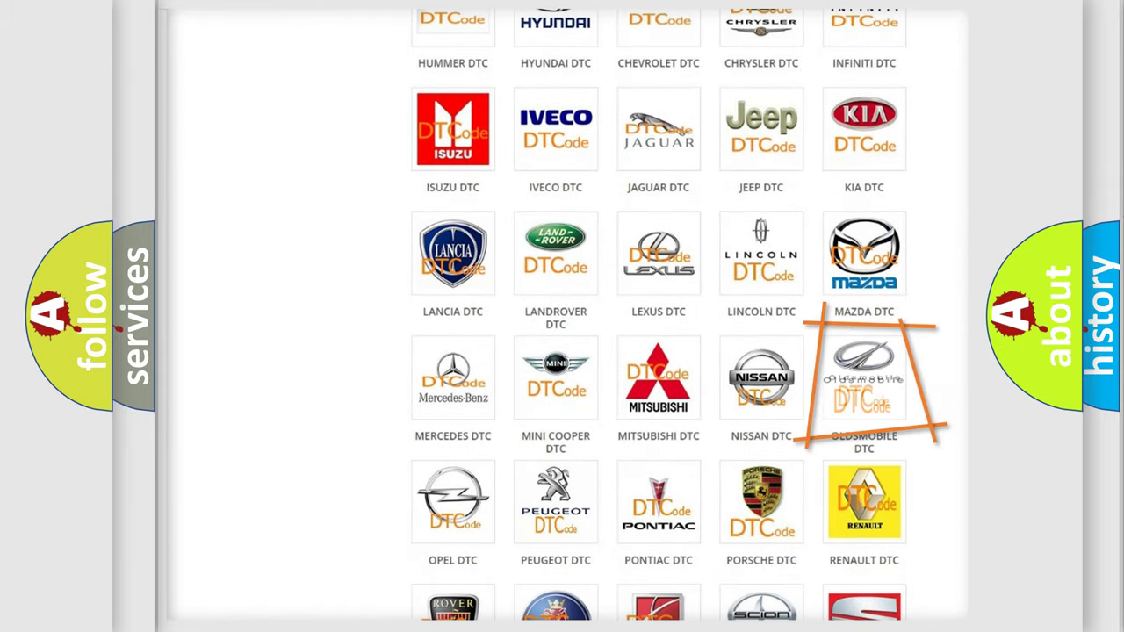